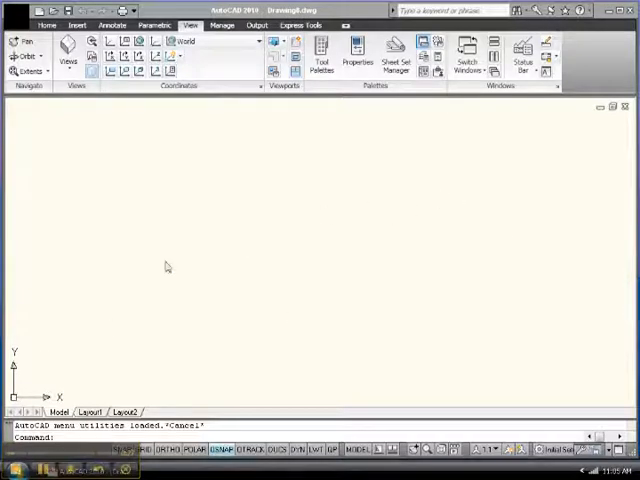
mouse_move(568, 224)
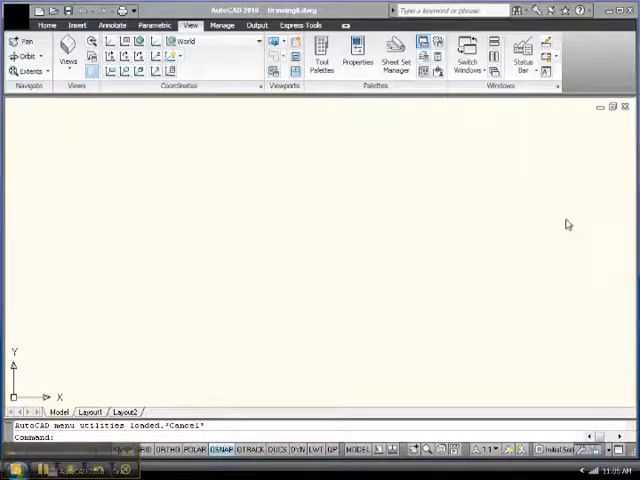
mouse_move(240, 168)
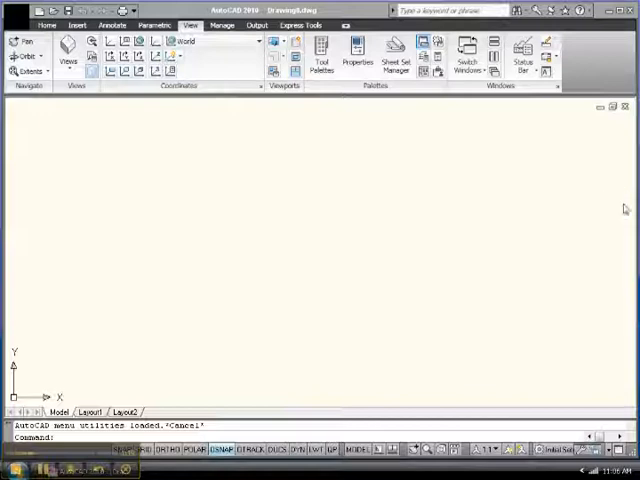
mouse_move(610, 208)
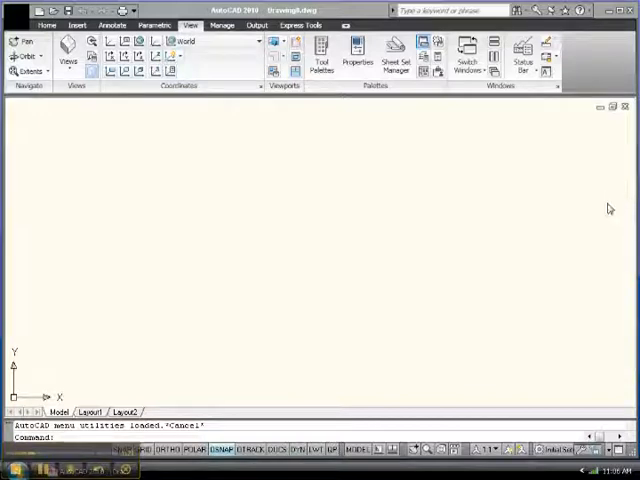
mouse_move(604, 192)
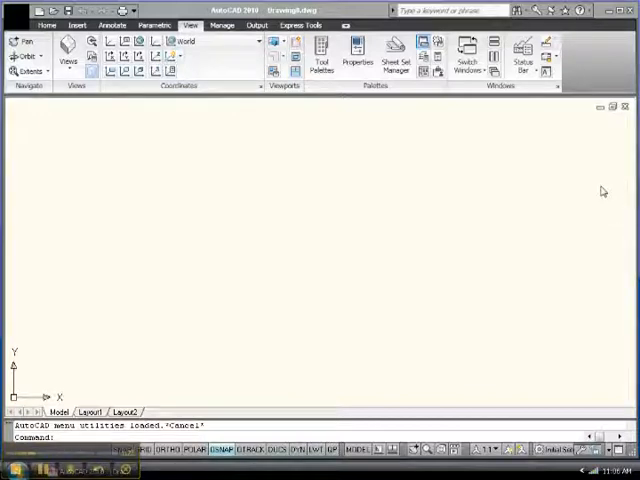
mouse_move(592, 192)
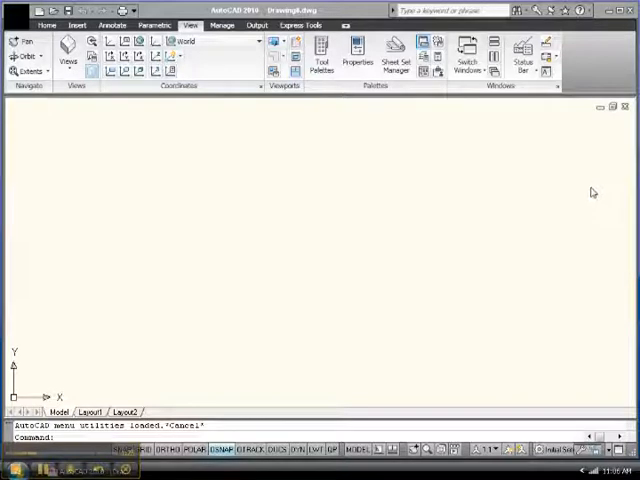
mouse_move(48, 232)
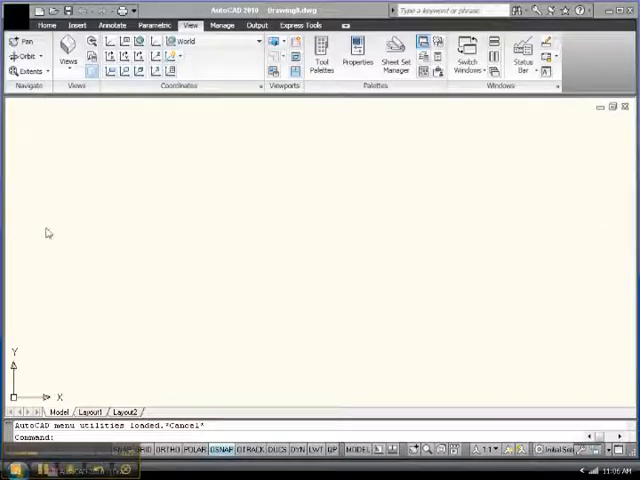
mouse_move(220, 280)
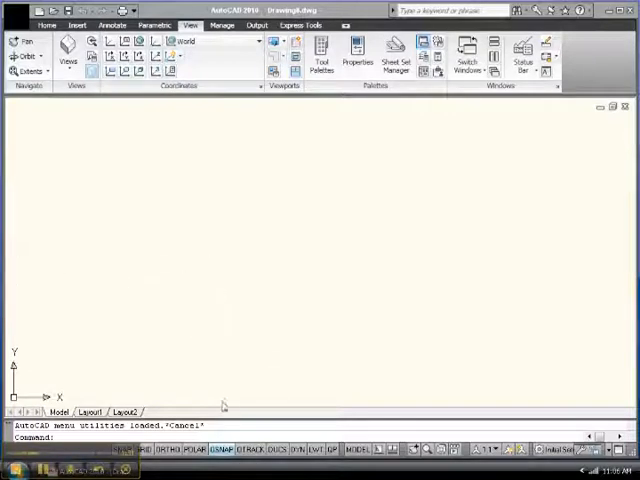
mouse_move(22, 262)
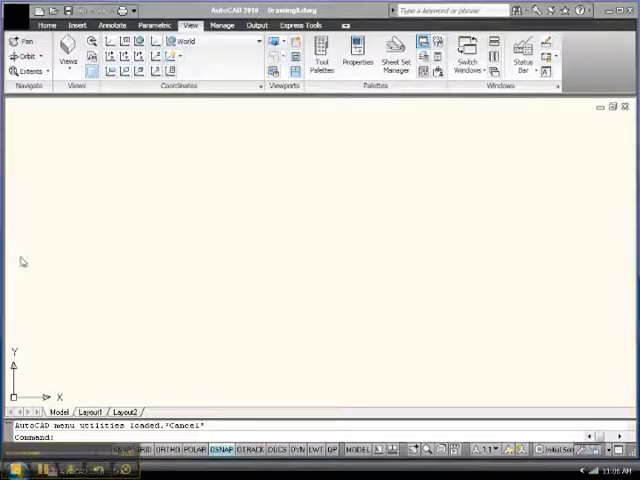
mouse_move(232, 152)
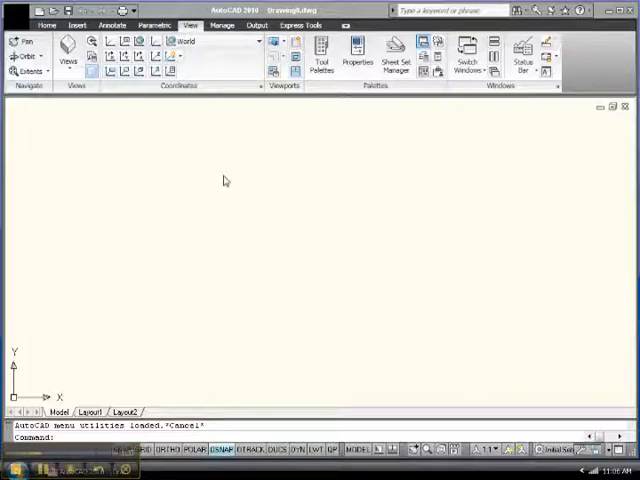
mouse_move(220, 176)
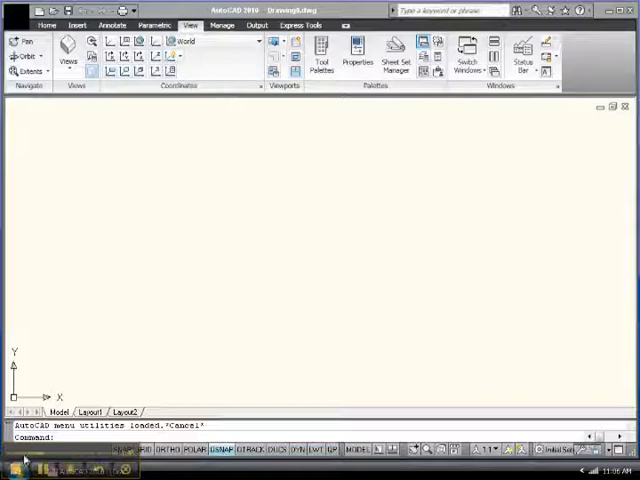
mouse_move(8, 150)
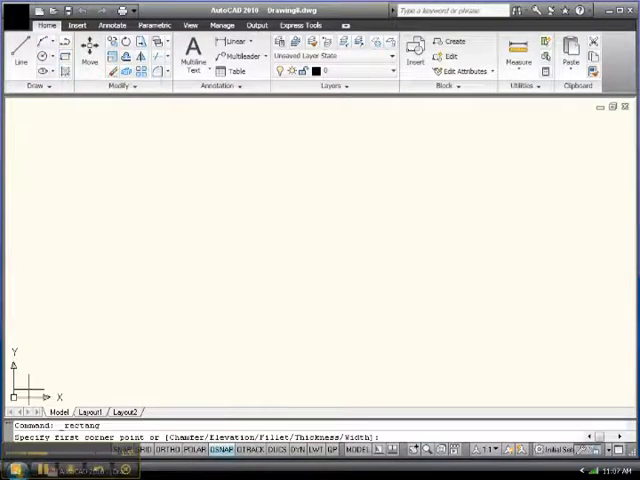
Start the Rectangle tool from the Home tab's Draw panel to outline the sheet
left_click(376, 162)
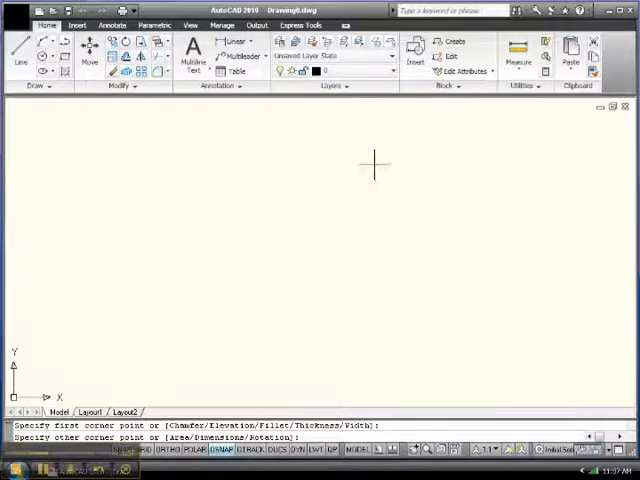
left_click(484, 252)
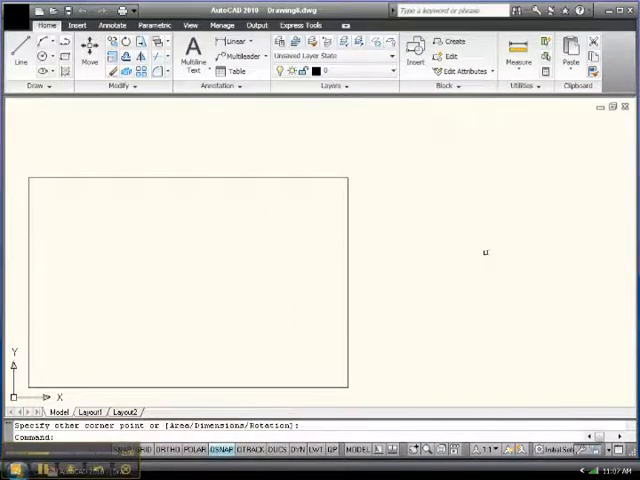
mouse_move(186, 288)
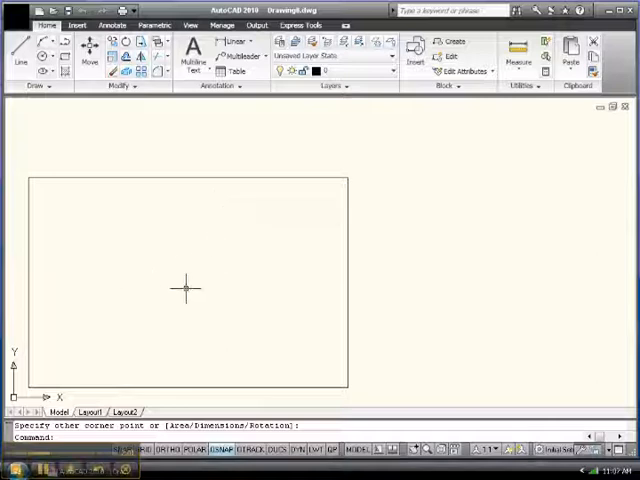
mouse_move(170, 252)
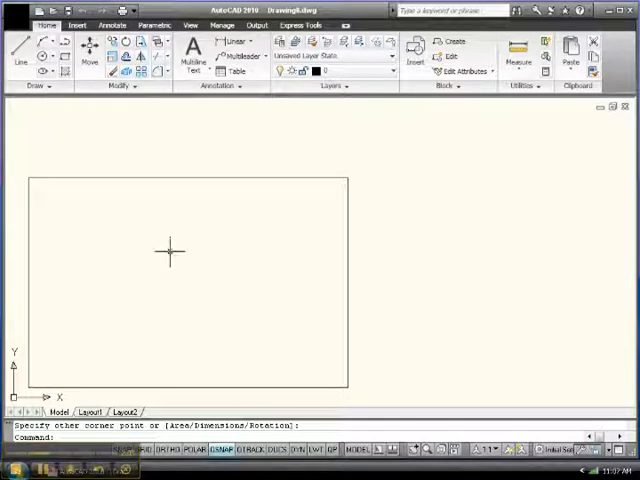
mouse_move(268, 204)
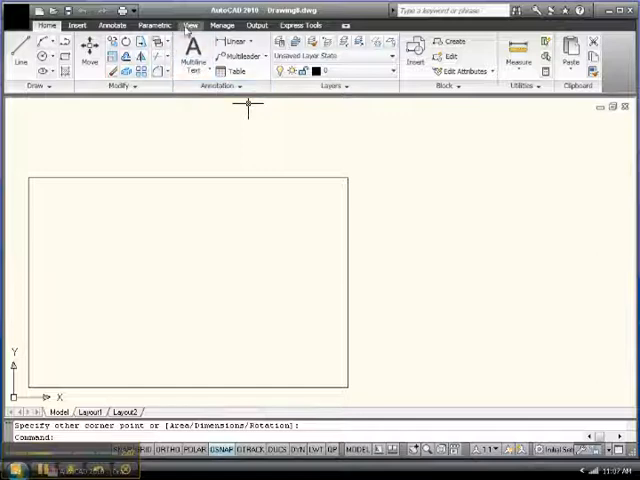
left_click(190, 24)
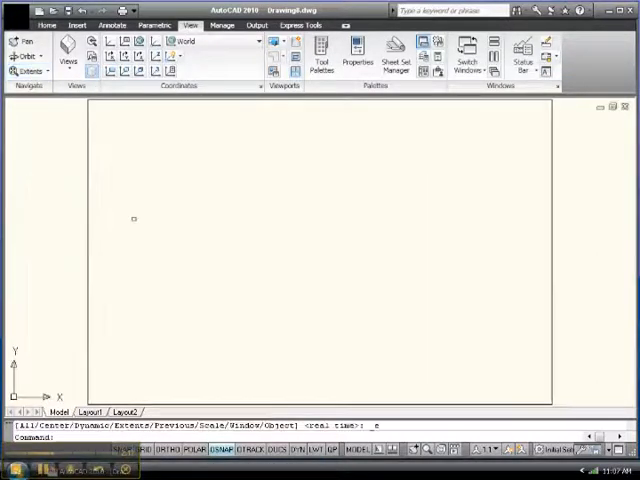
mouse_move(84, 348)
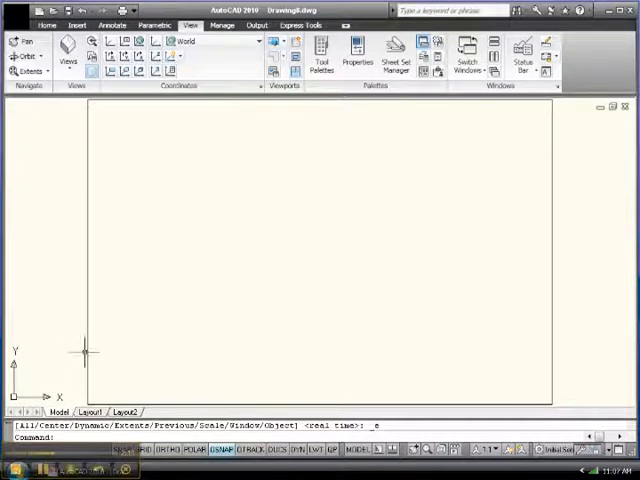
mouse_move(218, 200)
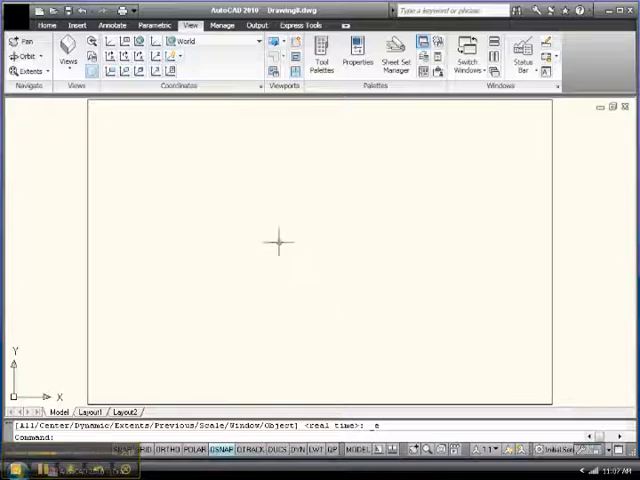
mouse_move(96, 120)
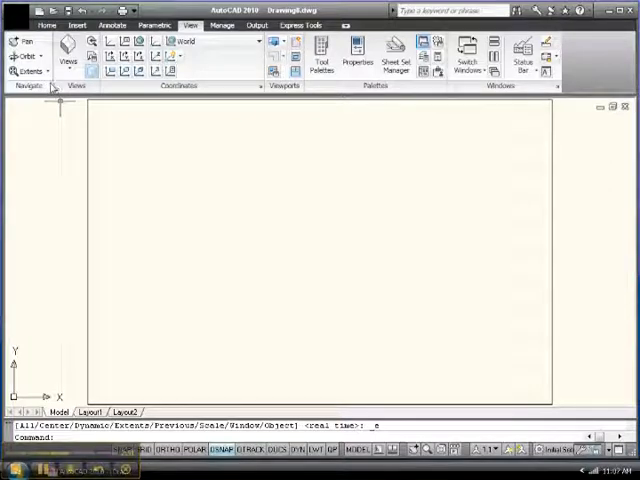
Draw an 11 by 8.5 rectangle with its first corner at 0,0 using RECTANG
left_click(46, 24)
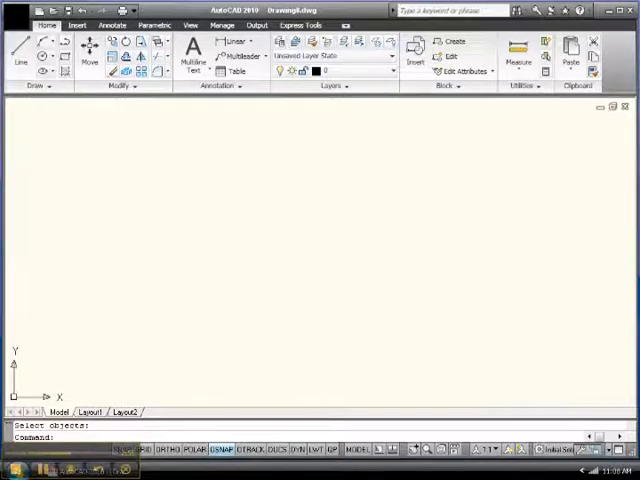
mouse_move(88, 170)
type("RECTANG")
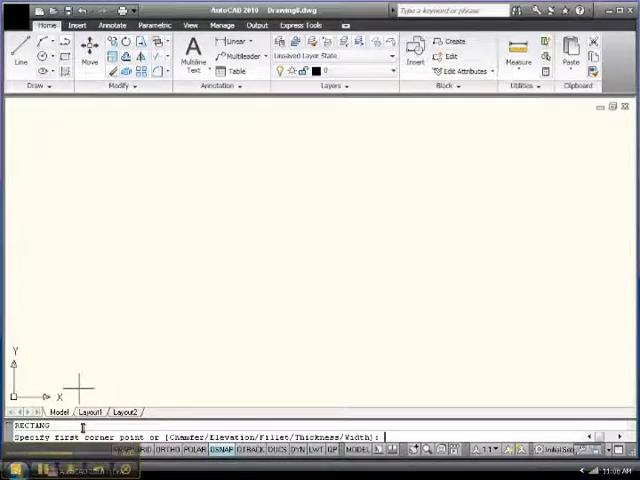
type("0,0")
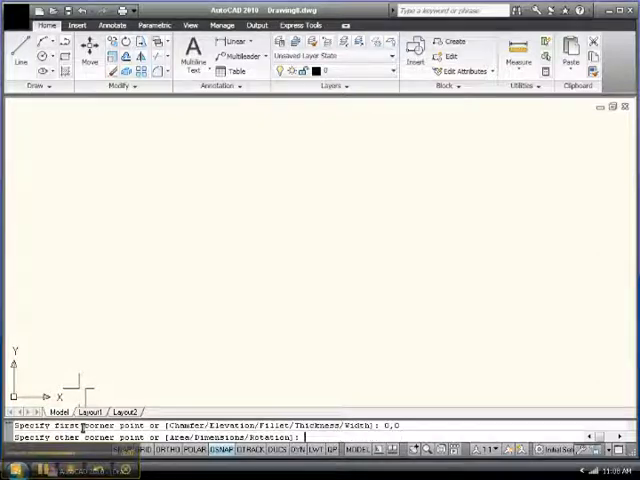
type("11,8.5")
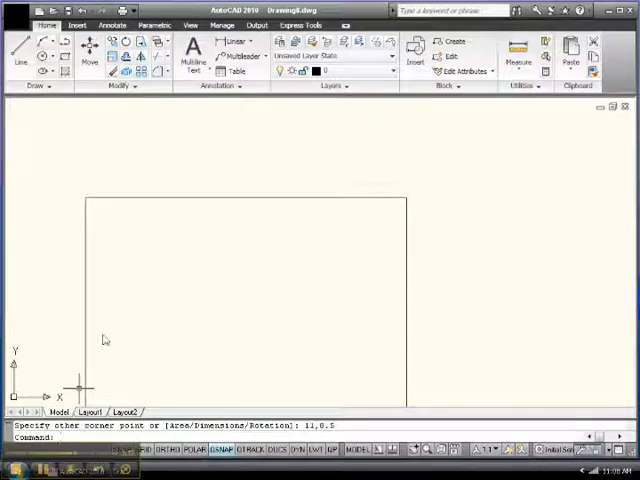
left_click(190, 24)
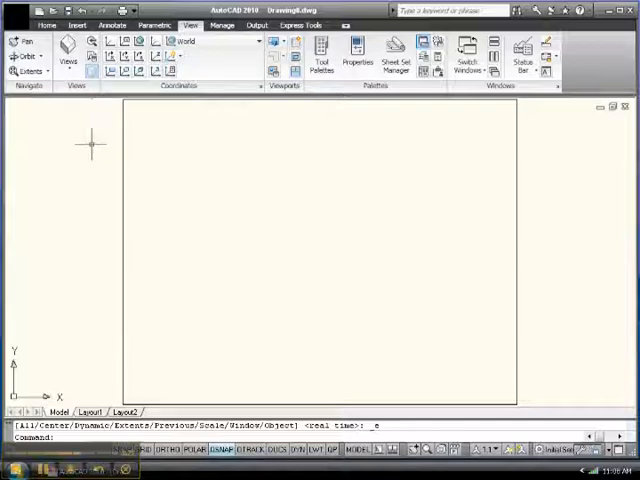
mouse_move(76, 218)
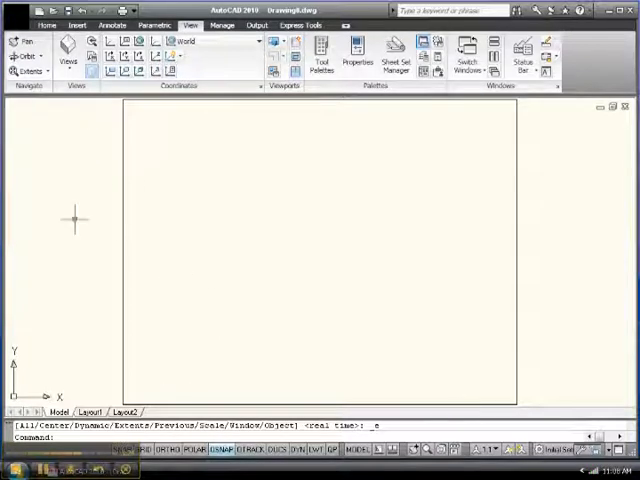
mouse_move(588, 222)
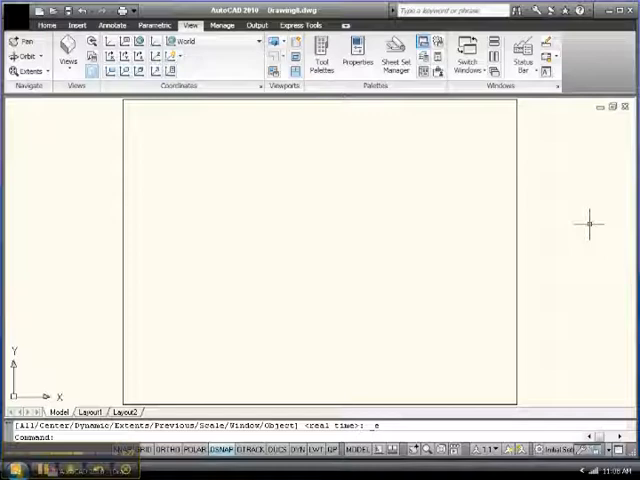
mouse_move(568, 208)
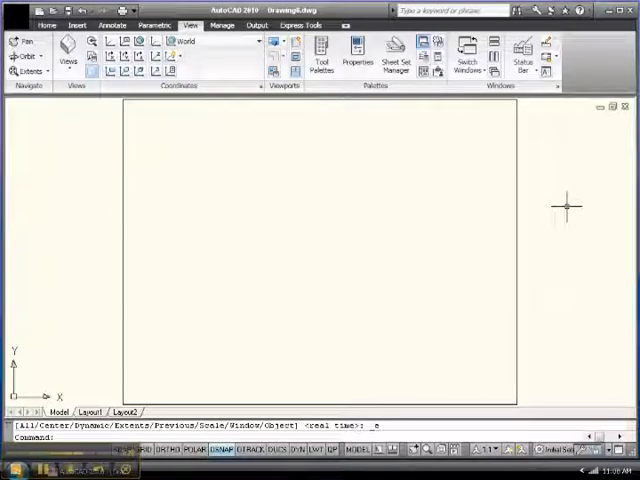
mouse_move(184, 150)
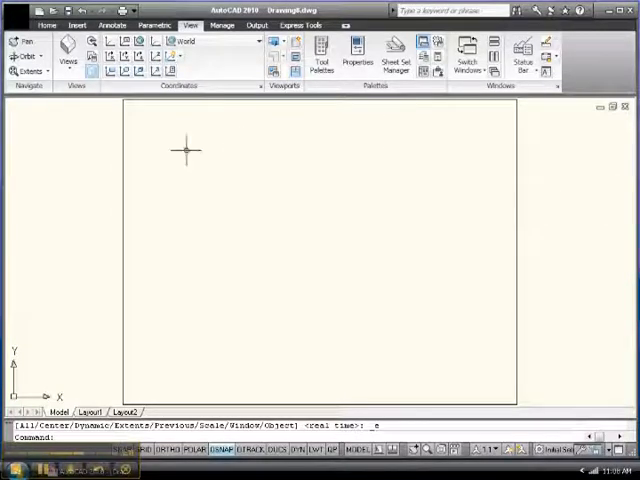
mouse_move(290, 248)
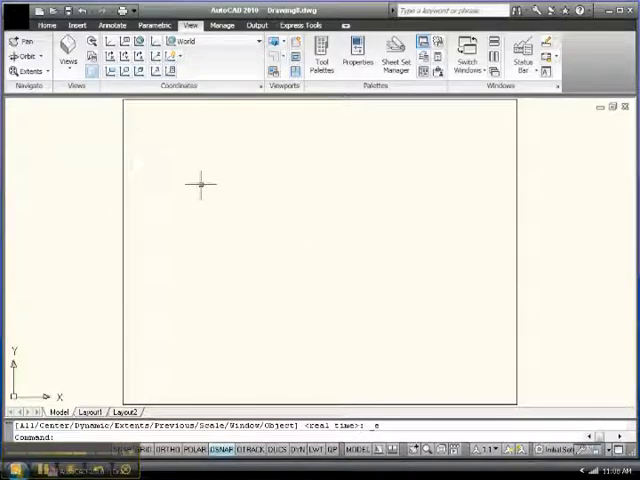
mouse_move(258, 240)
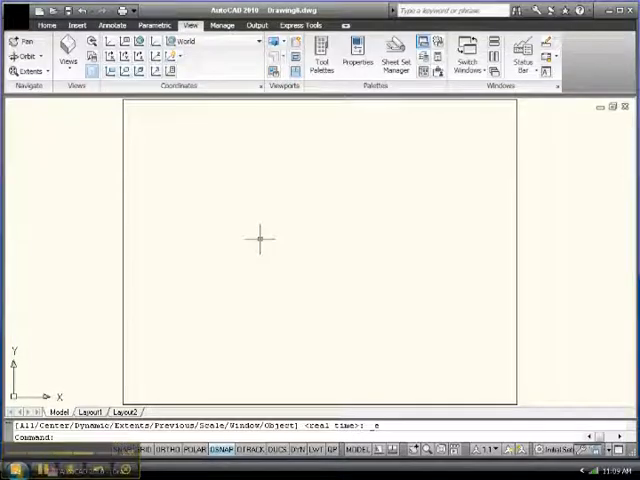
mouse_move(130, 396)
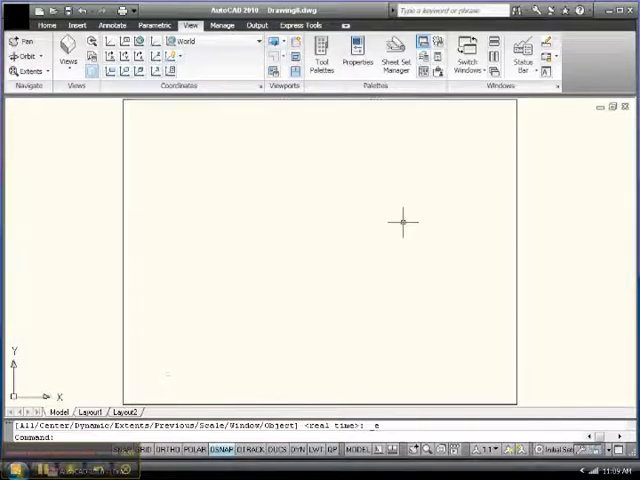
mouse_move(416, 172)
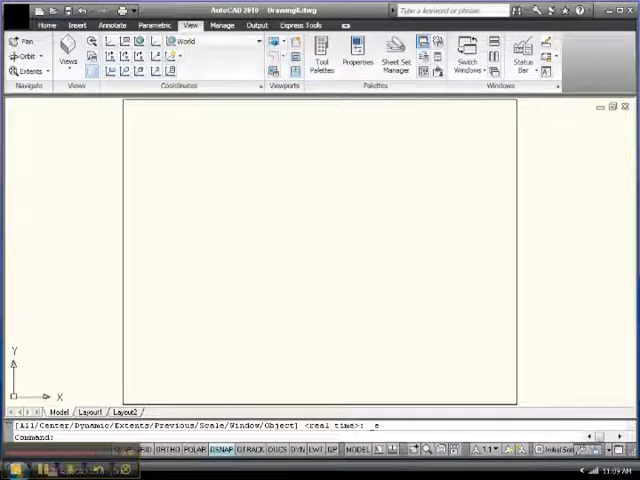
mouse_move(552, 108)
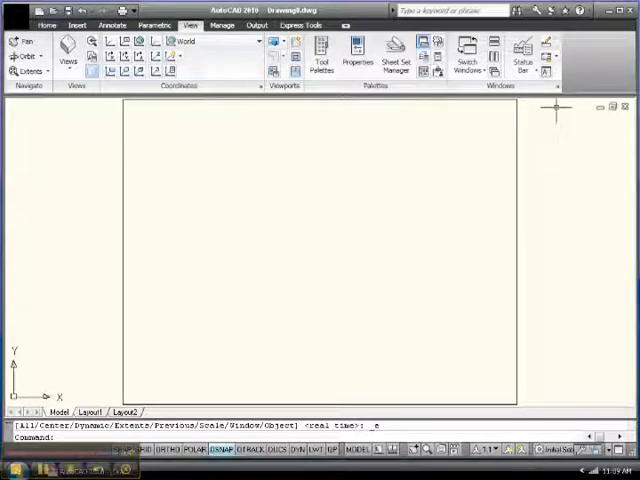